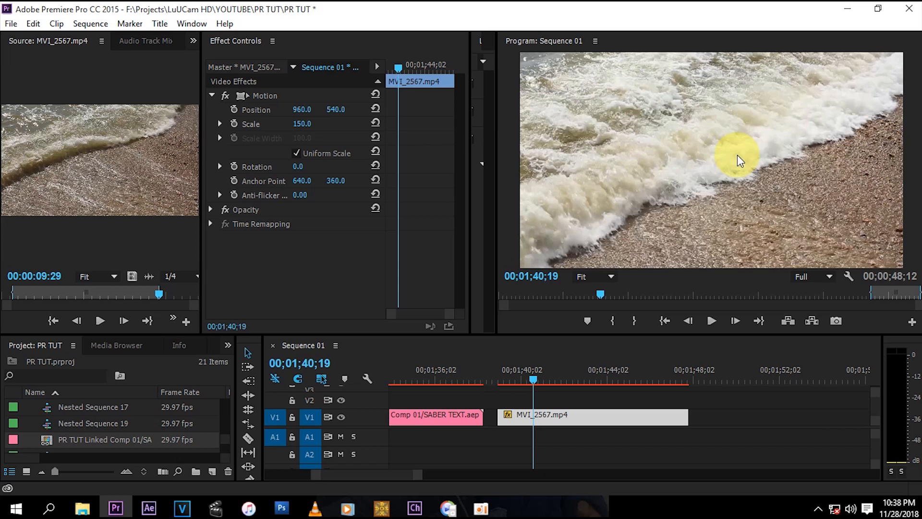
mouse_move(917, 239)
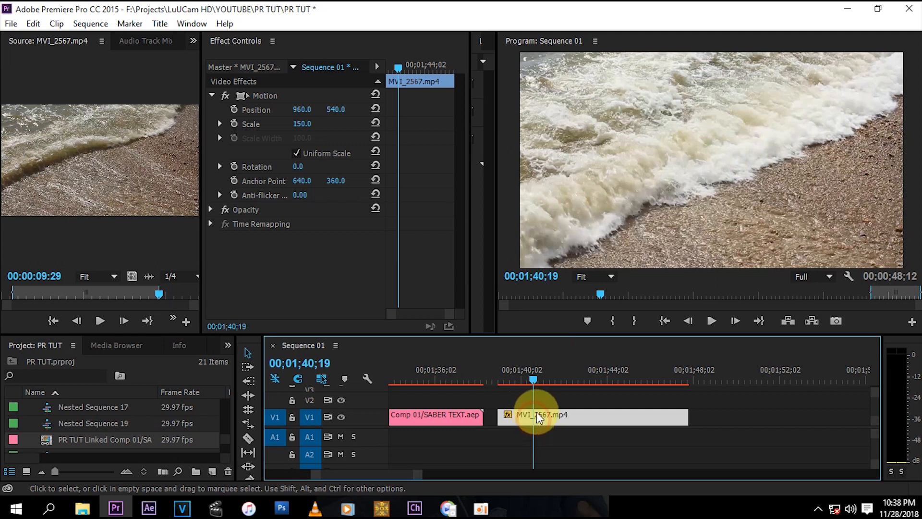
- Replace the MVI_2567.mp4 beach clip with a linked After Effects composition
right_click(535, 415)
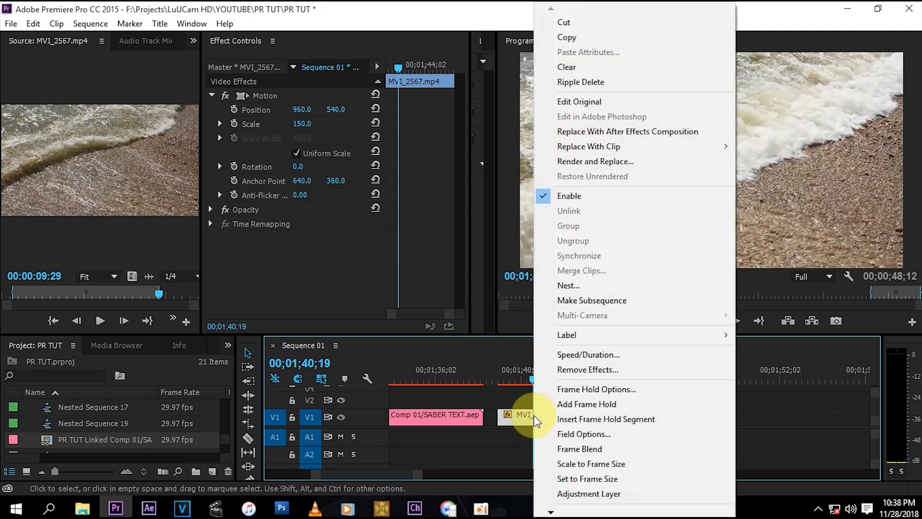
mouse_move(521, 432)
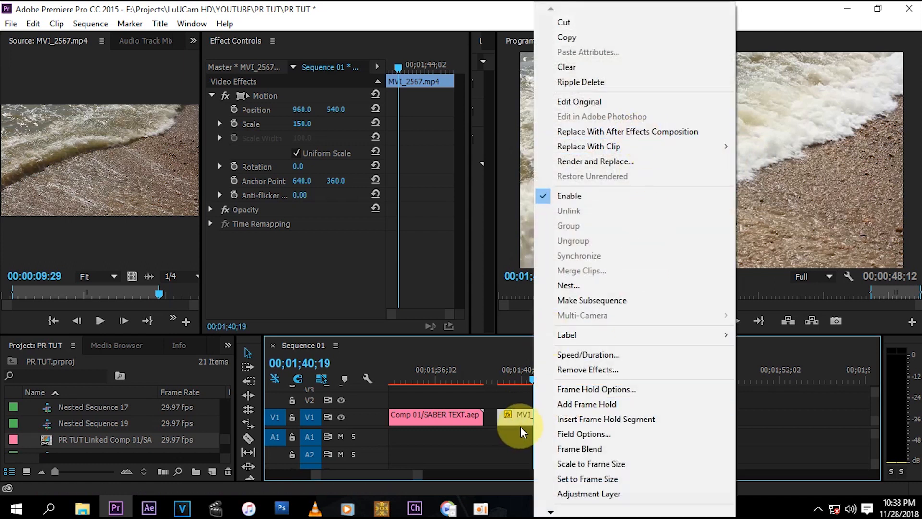
mouse_move(584, 139)
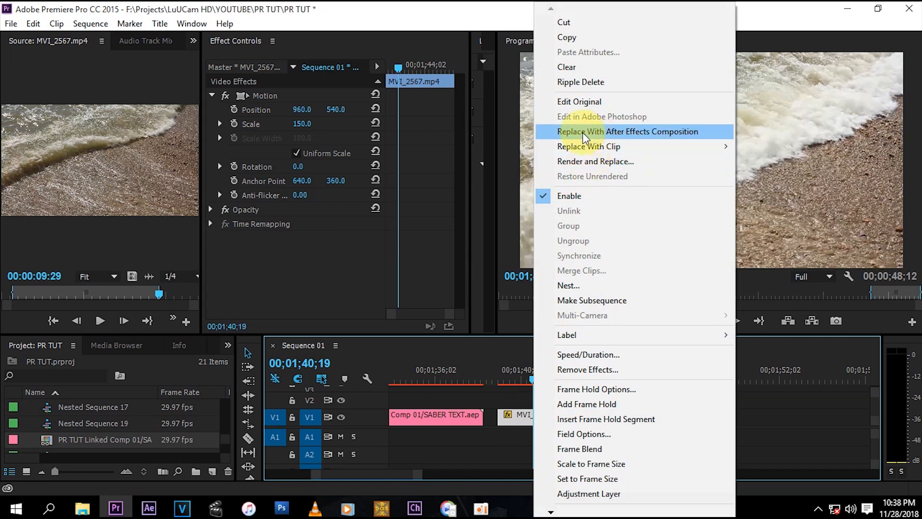
mouse_move(615, 136)
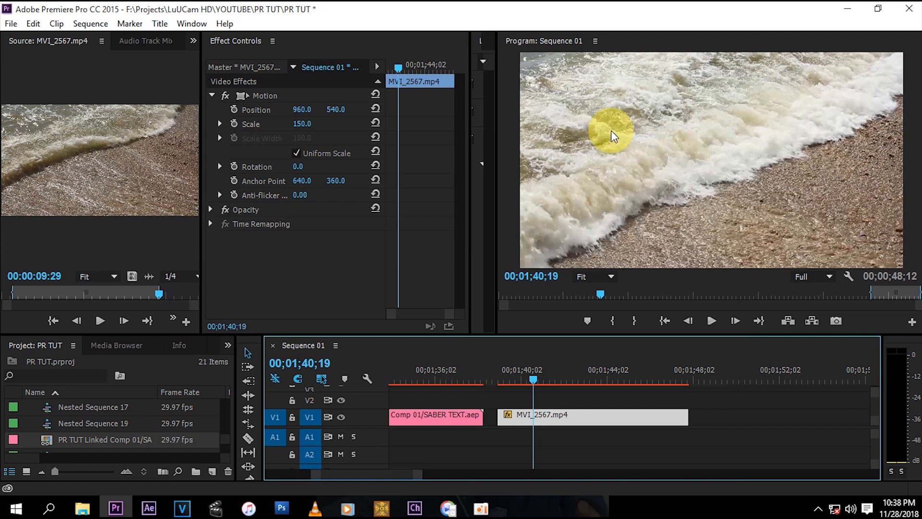
left_click(148, 507)
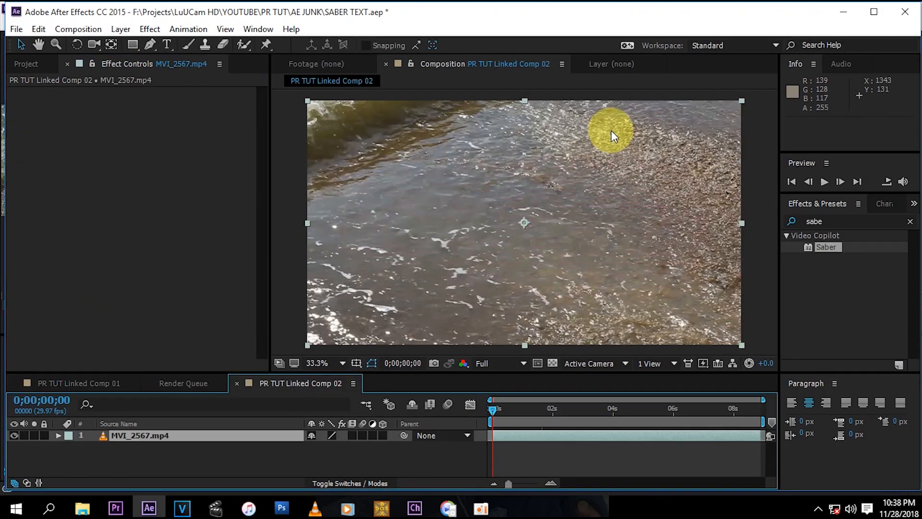
- Create a text layer reading 'SABER TEXT' over the beach footage
left_click(217, 436)
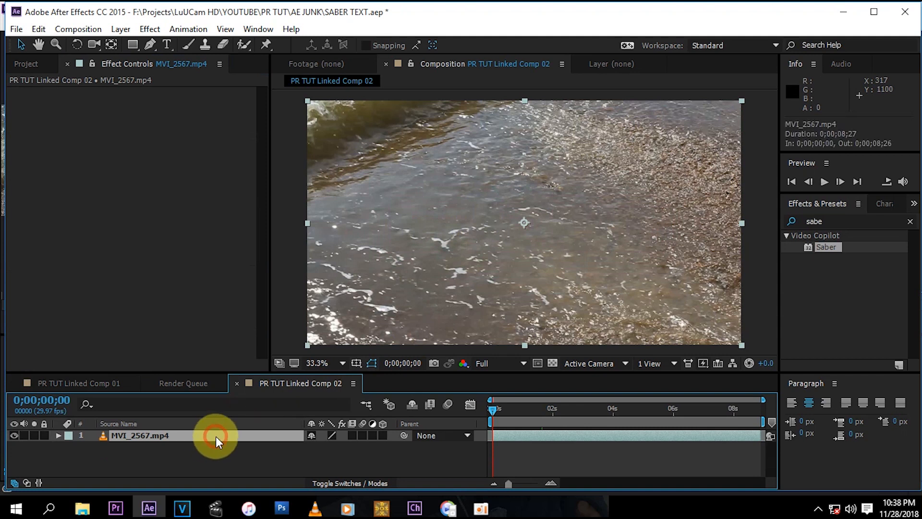
mouse_move(412, 447)
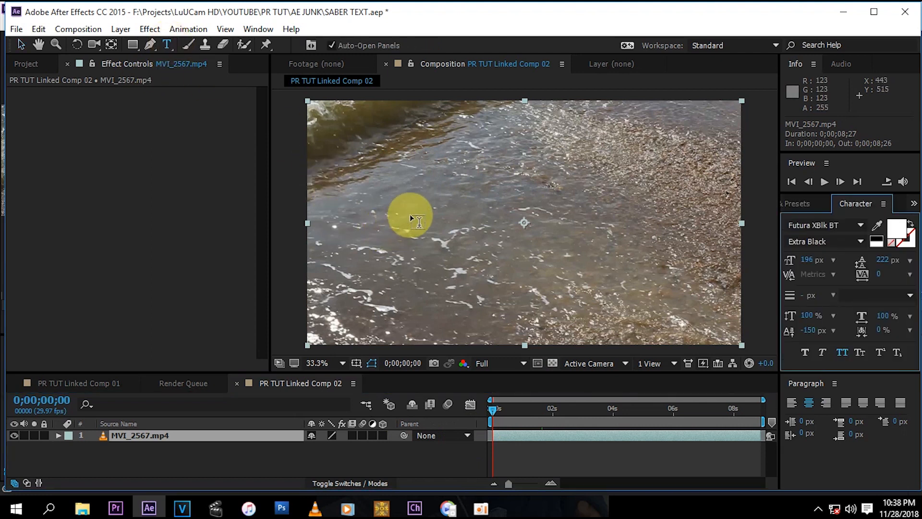
left_click(417, 219)
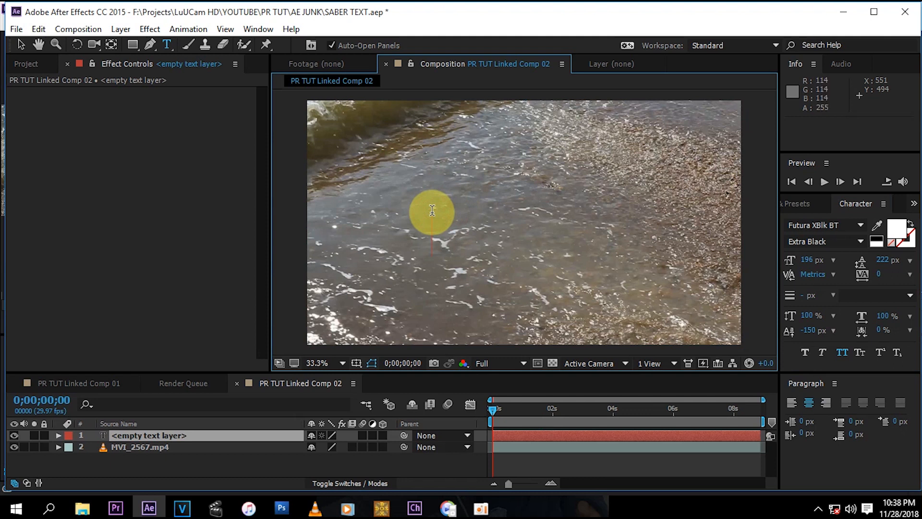
type("SABE")
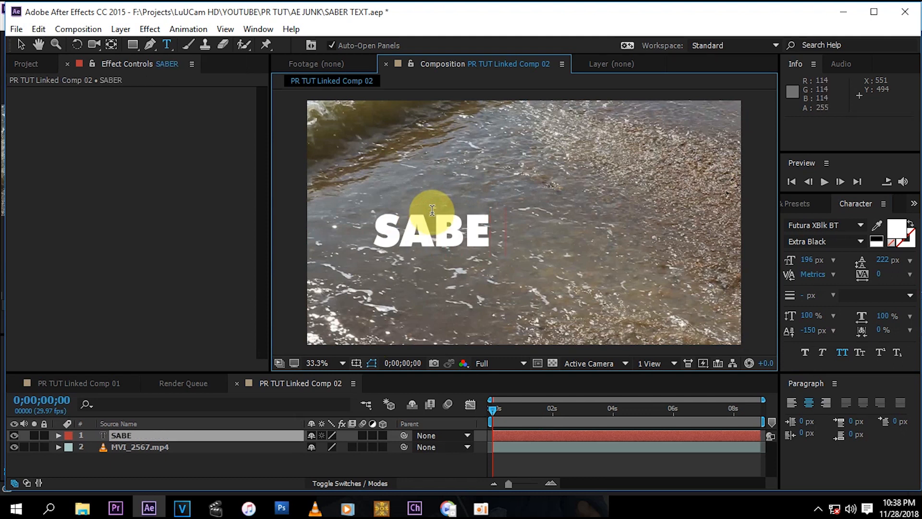
type("R TE")
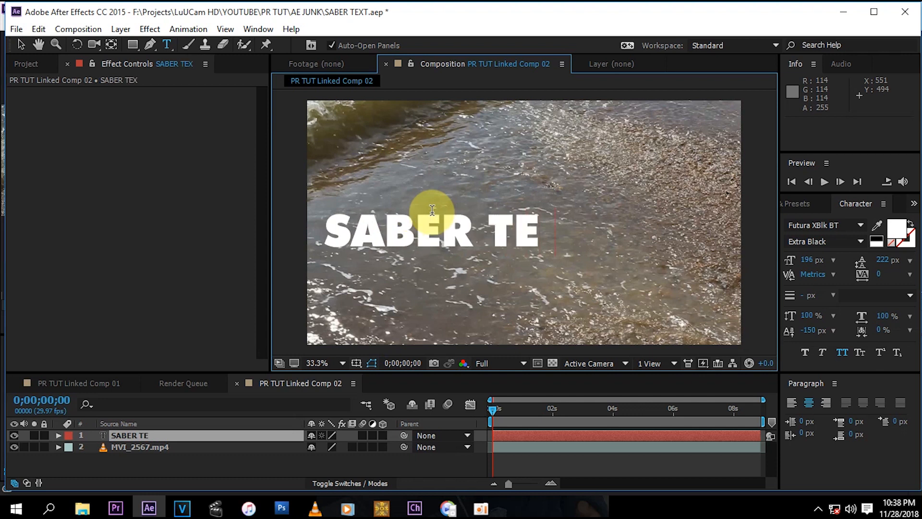
type("XT")
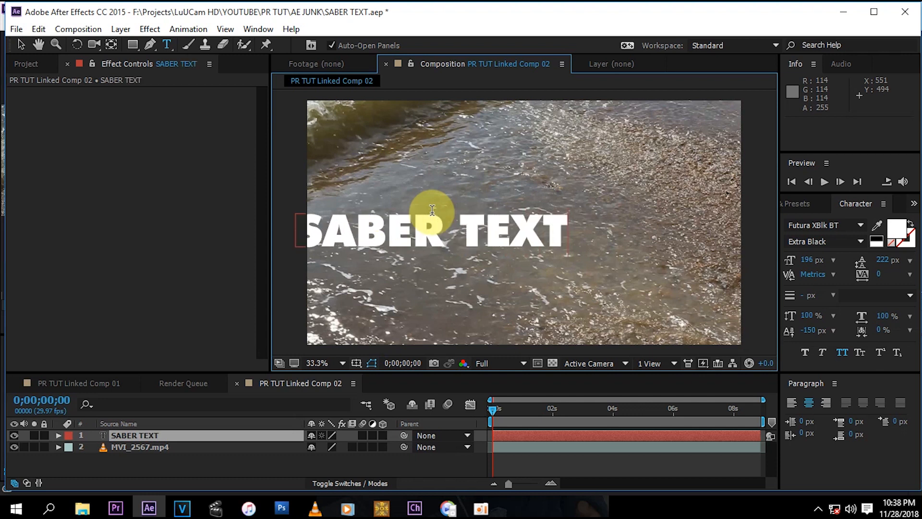
mouse_move(606, 253)
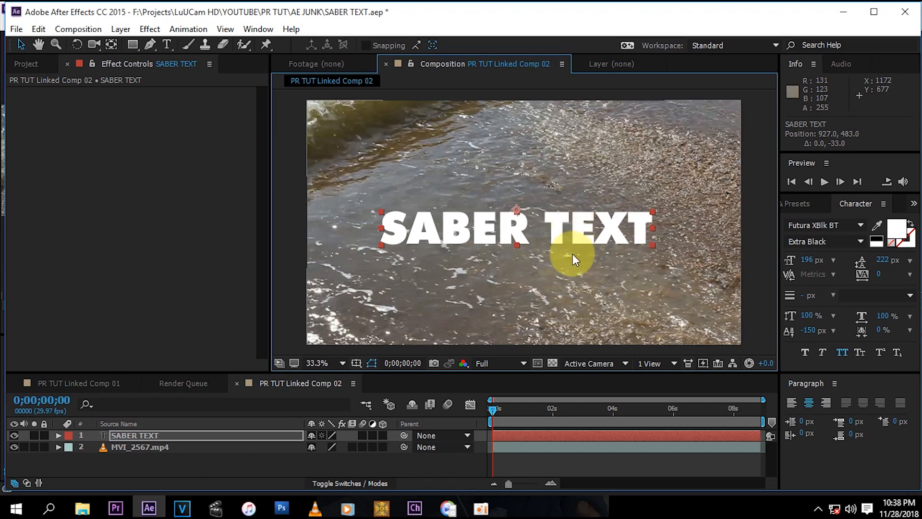
mouse_move(558, 297)
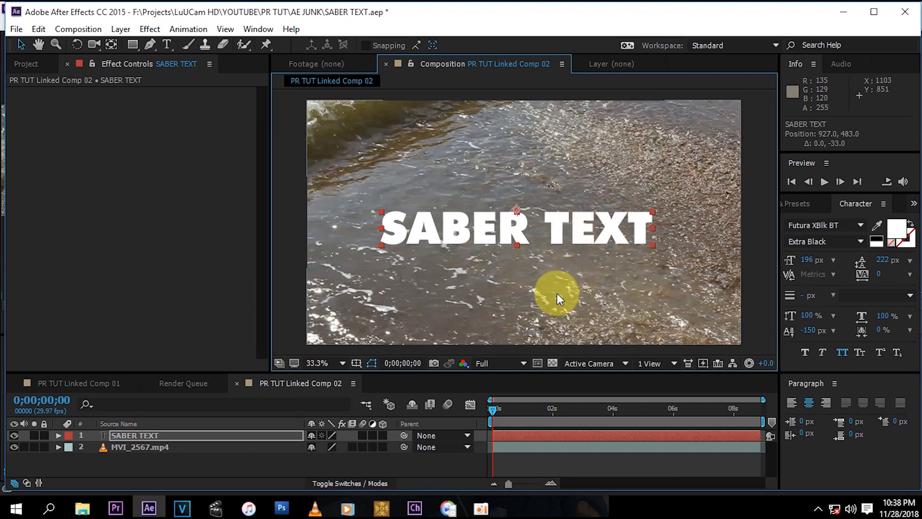
- Add a 1920x1080 black solid above the title and select it
left_click(209, 461)
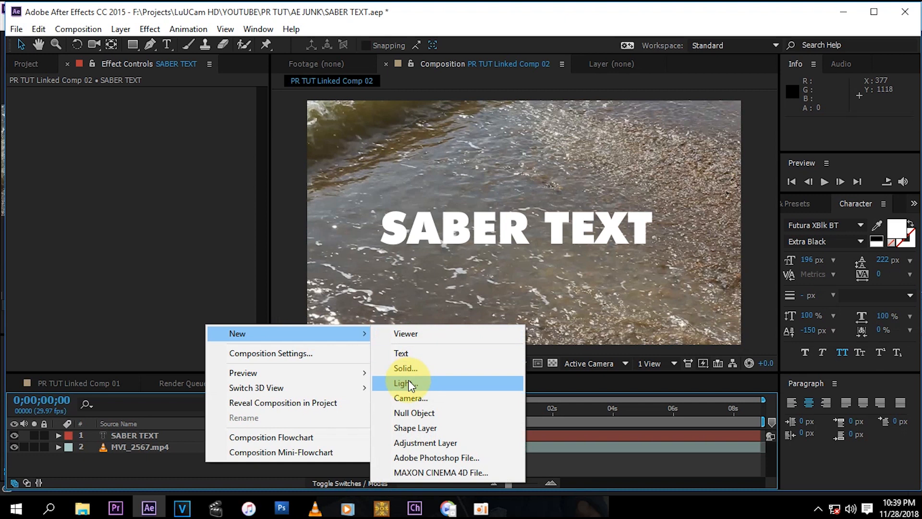
left_click(405, 368)
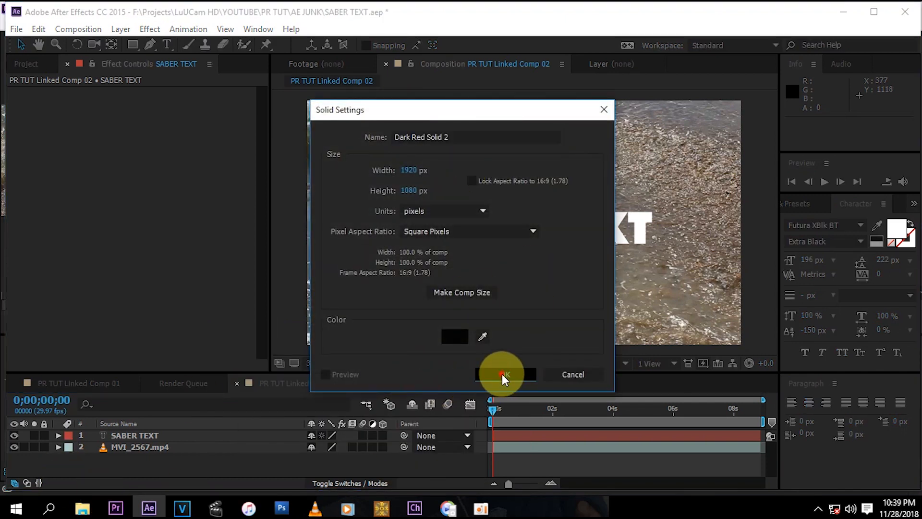
left_click(503, 374)
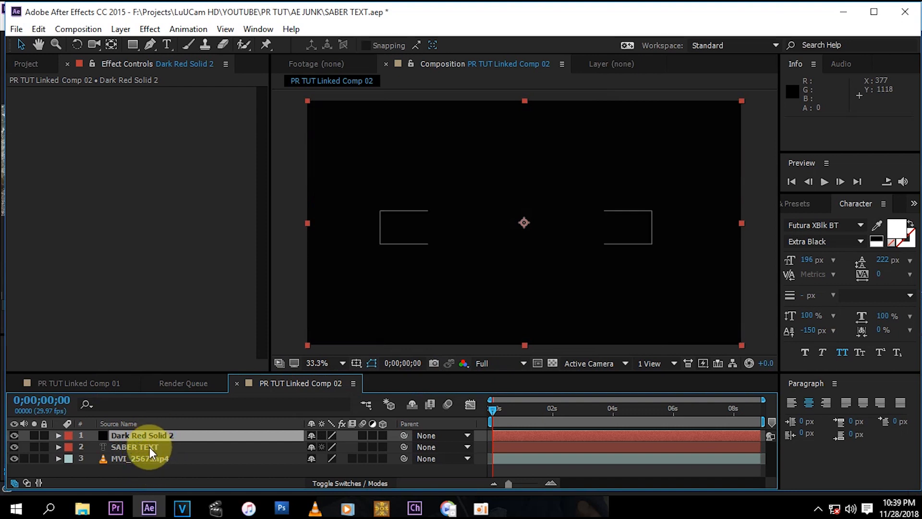
left_click(818, 204)
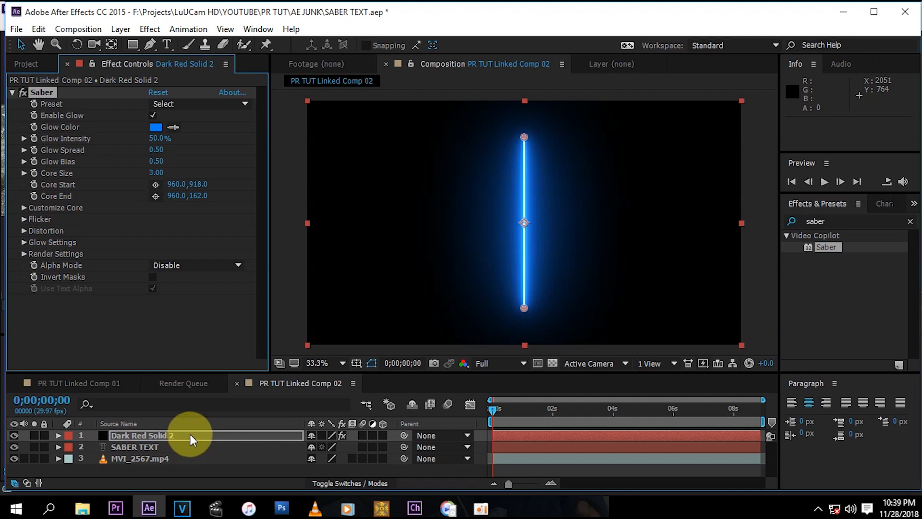
mouse_move(36, 263)
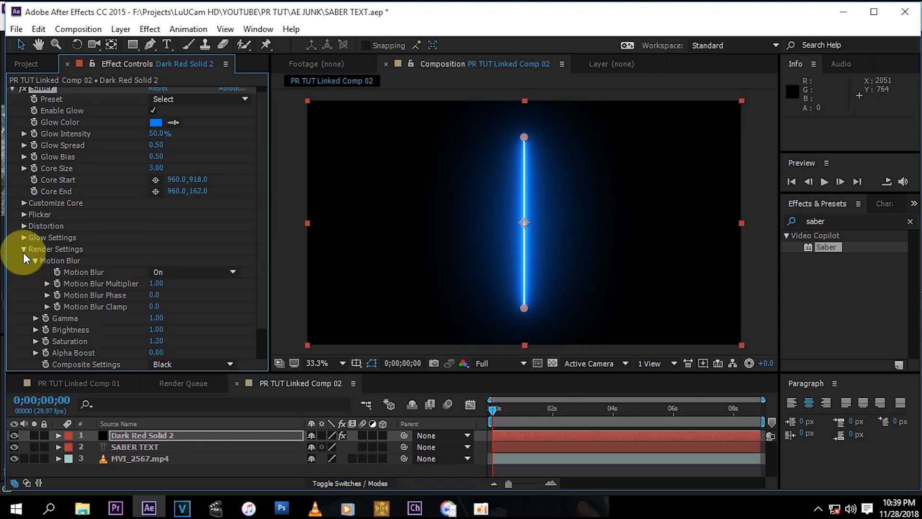
- Set the Saber Composite Settings to Transparent, collapsing Motion Blur and Render Settings
left_click(36, 265)
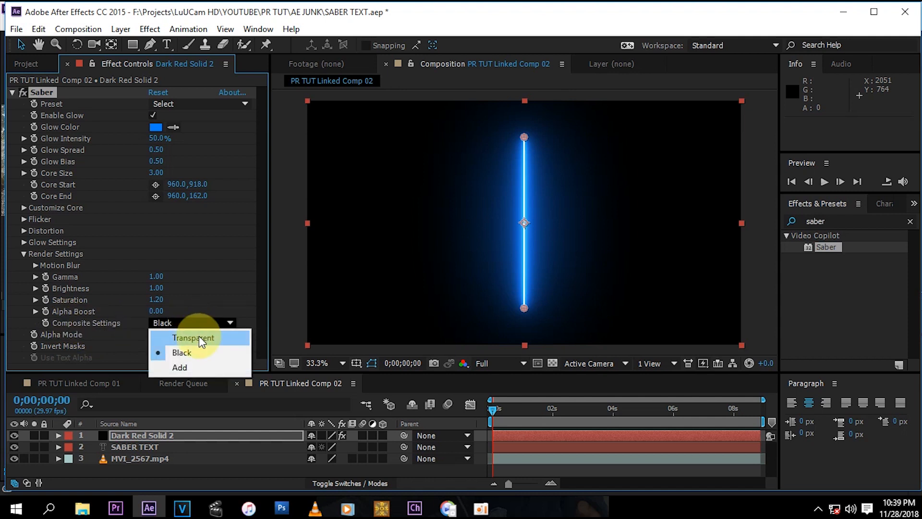
left_click(193, 338)
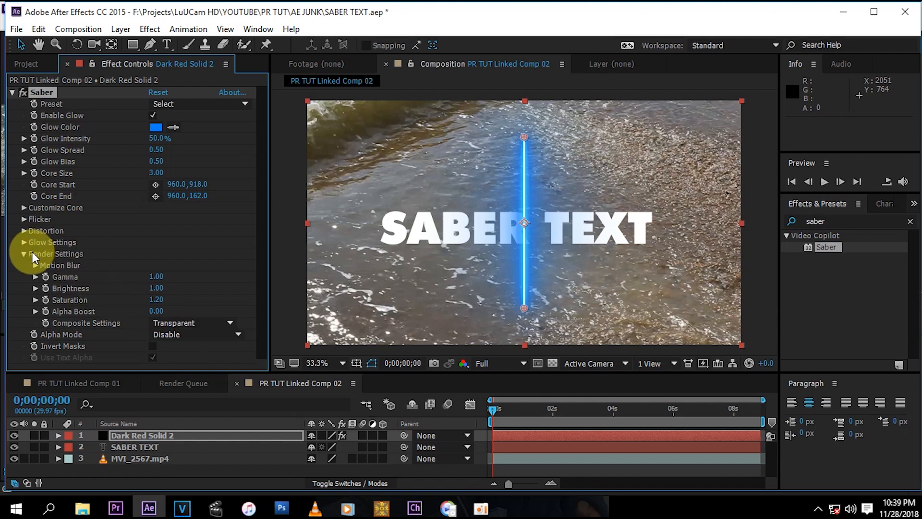
left_click(24, 253)
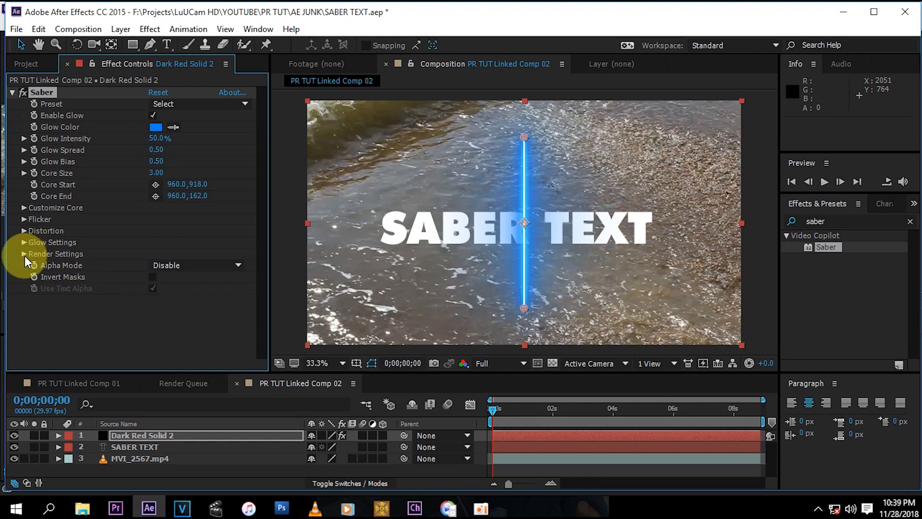
mouse_move(108, 318)
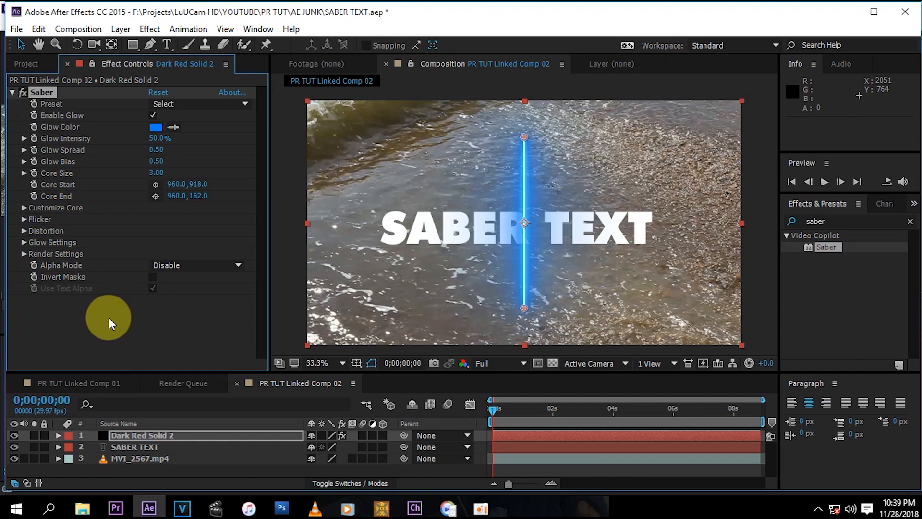
mouse_move(47, 152)
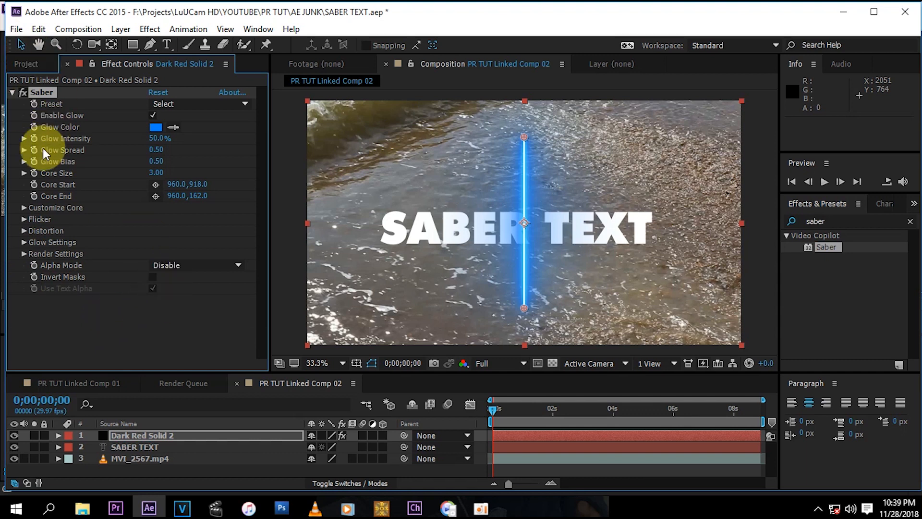
- Set Saber Core Type to Text Layer using layer '2. SABER TEXT'
left_click(24, 208)
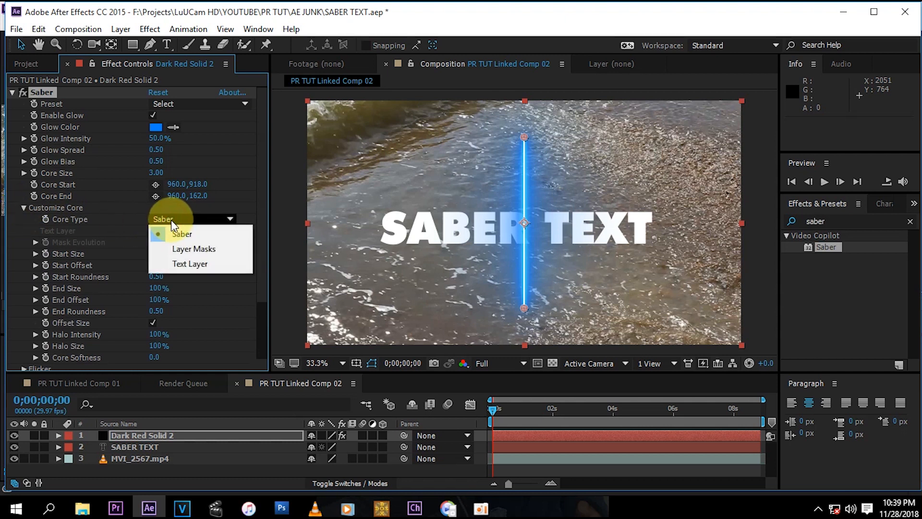
left_click(190, 264)
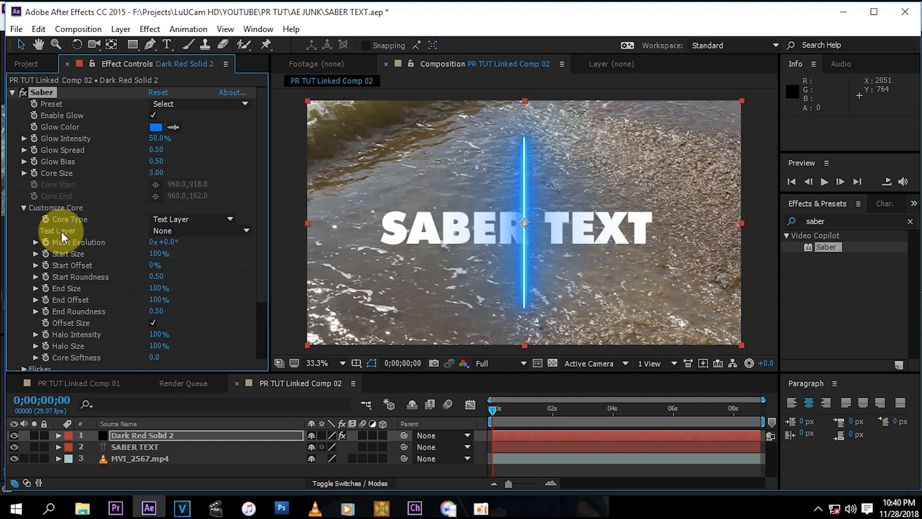
left_click(200, 231)
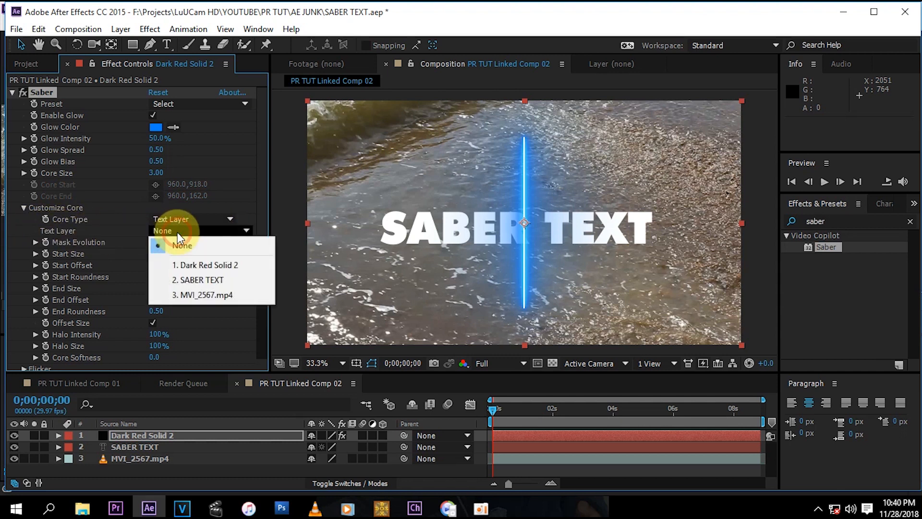
left_click(199, 280)
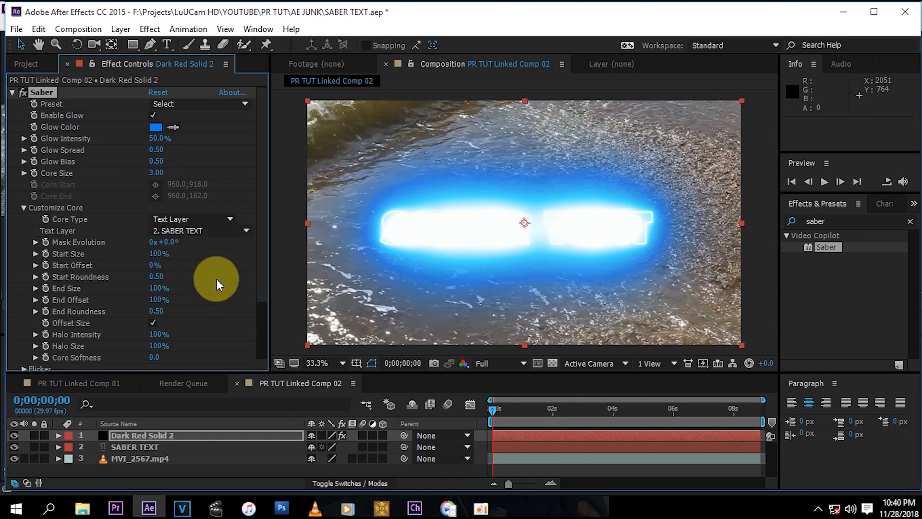
mouse_move(254, 133)
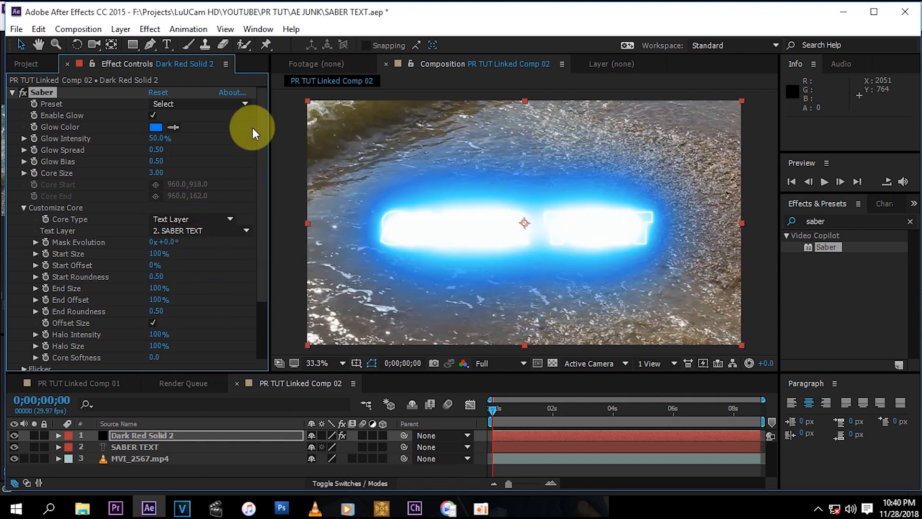
mouse_move(183, 112)
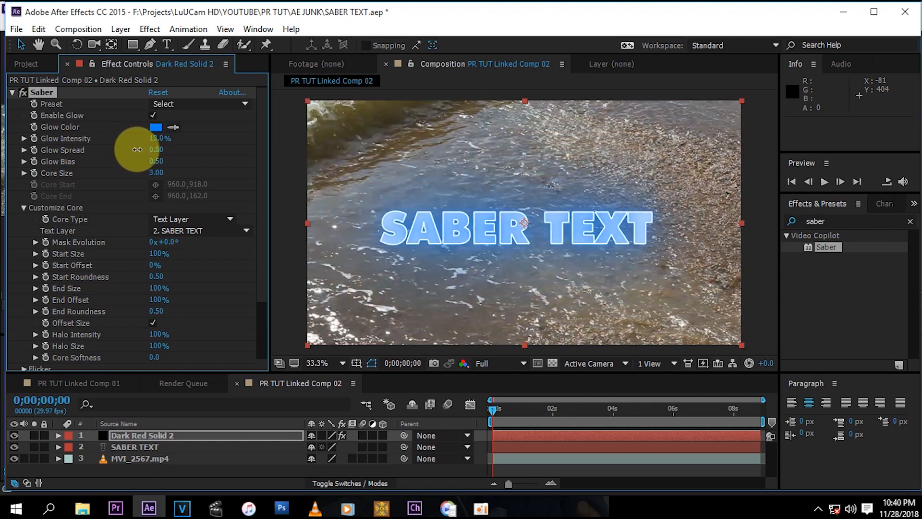
- Scrub Saber Glow Intensity from 50% down to 18%
left_click_drag(159, 139, 170, 139)
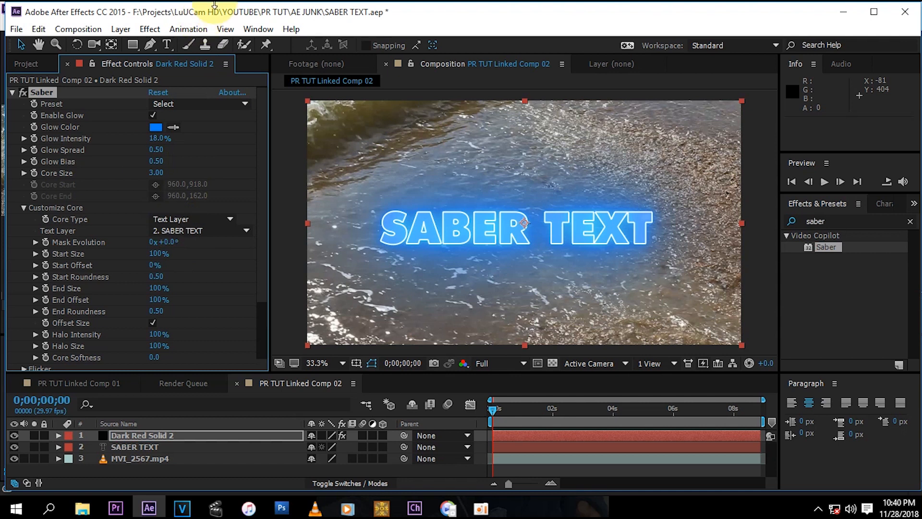
mouse_move(108, 105)
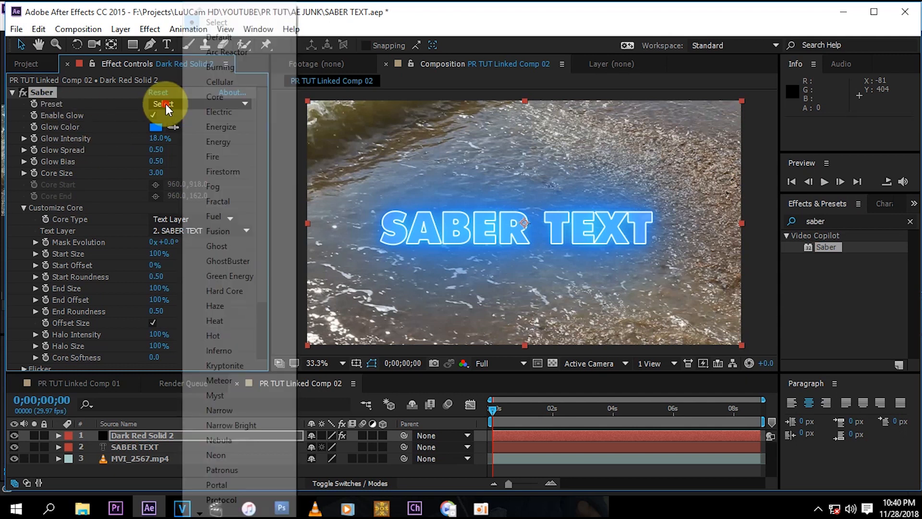
mouse_move(202, 397)
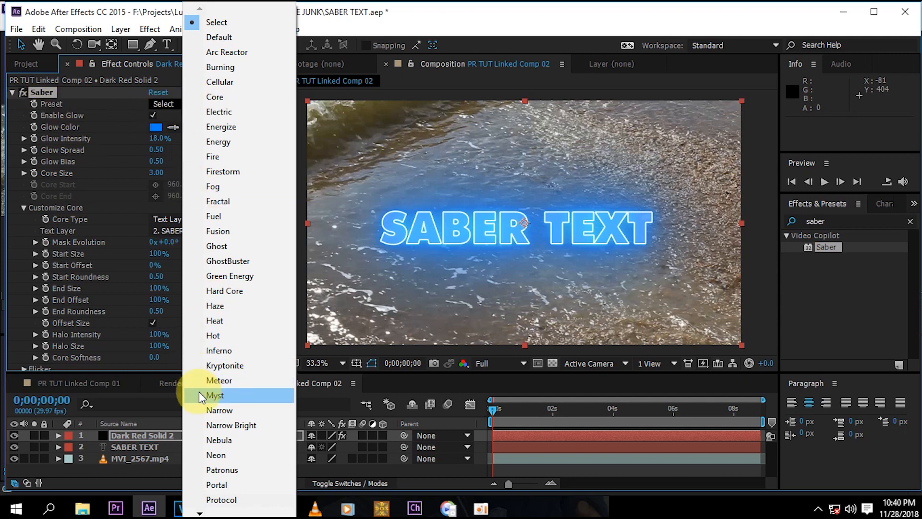
mouse_move(240, 230)
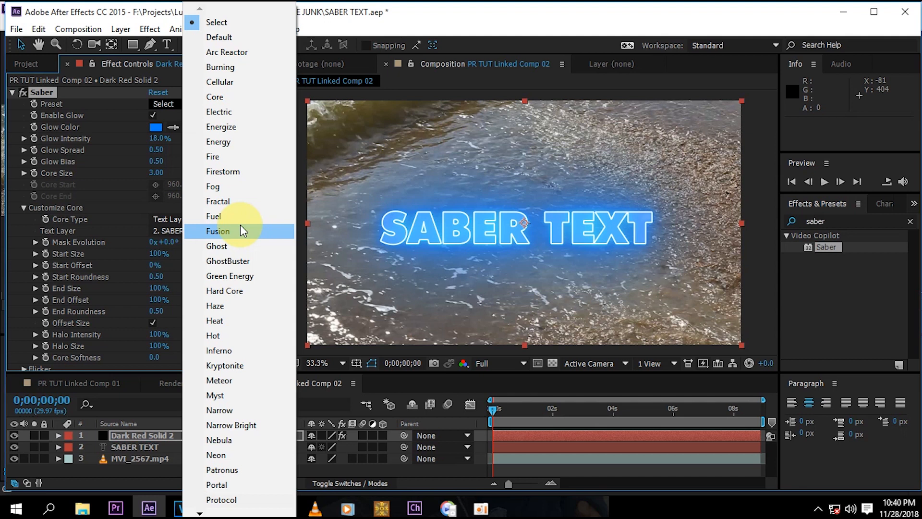
mouse_move(219, 321)
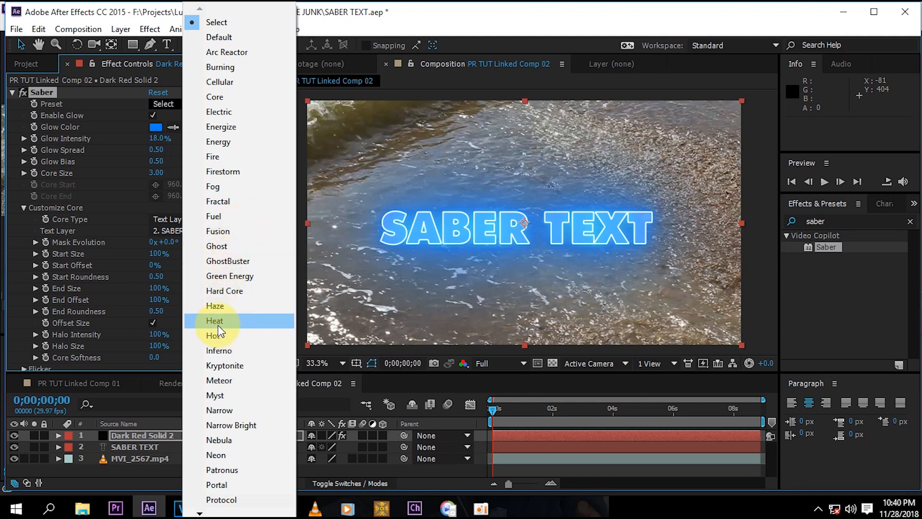
- Apply the Heat Saber preset and lower Glow Intensity to 73%
left_click(215, 320)
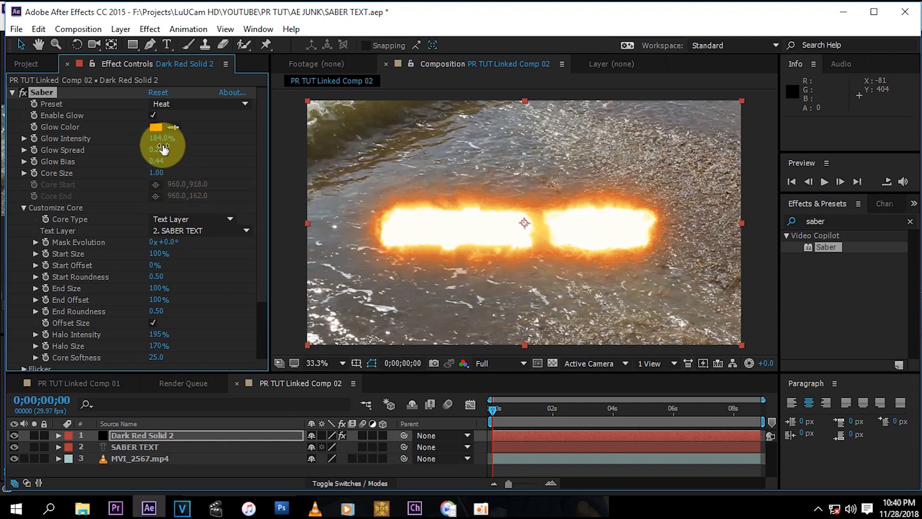
left_click_drag(164, 138, 144, 141)
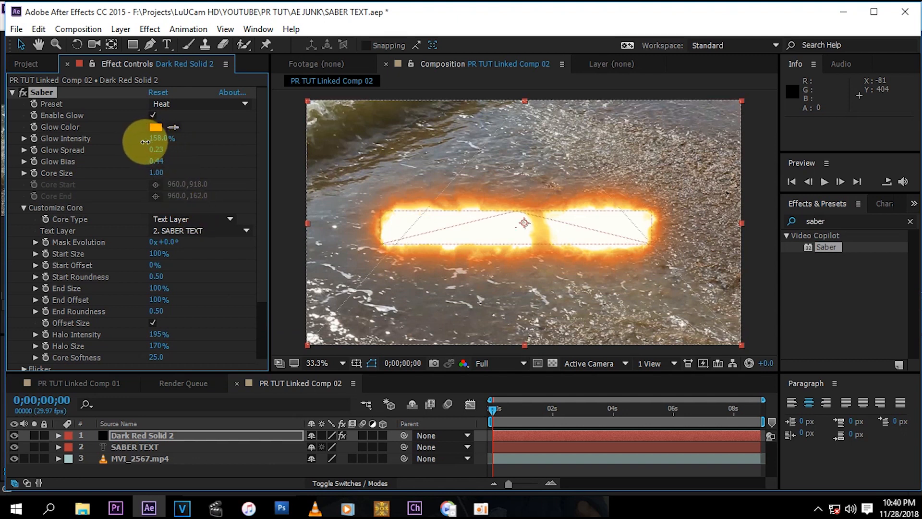
left_click_drag(159, 142, 135, 141)
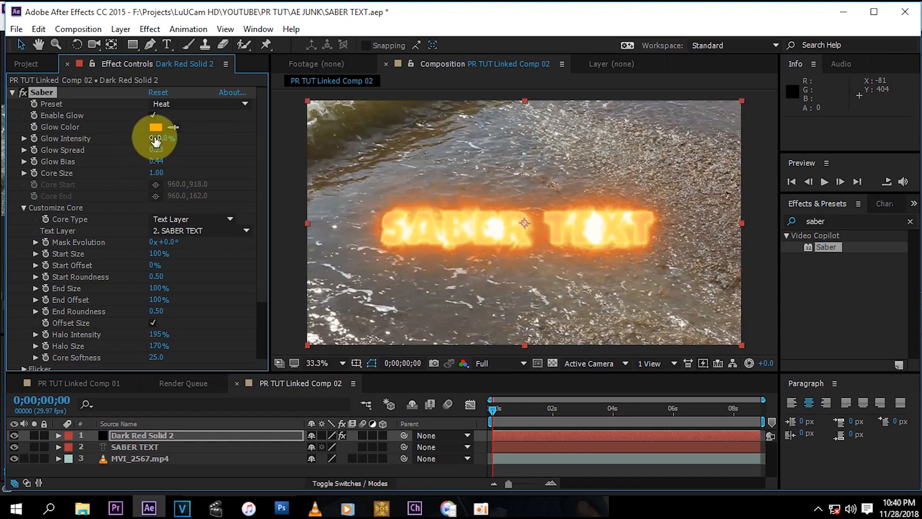
left_click_drag(156, 138, 167, 144)
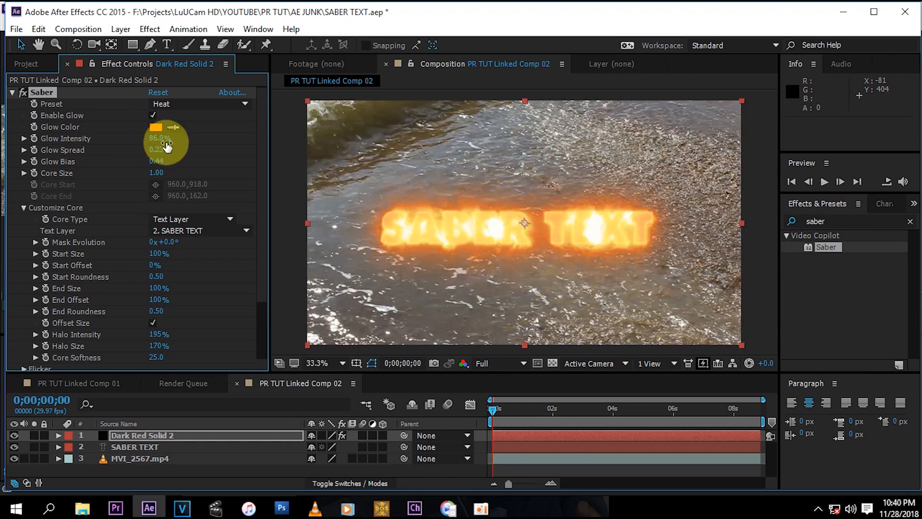
left_click_drag(171, 139, 154, 146)
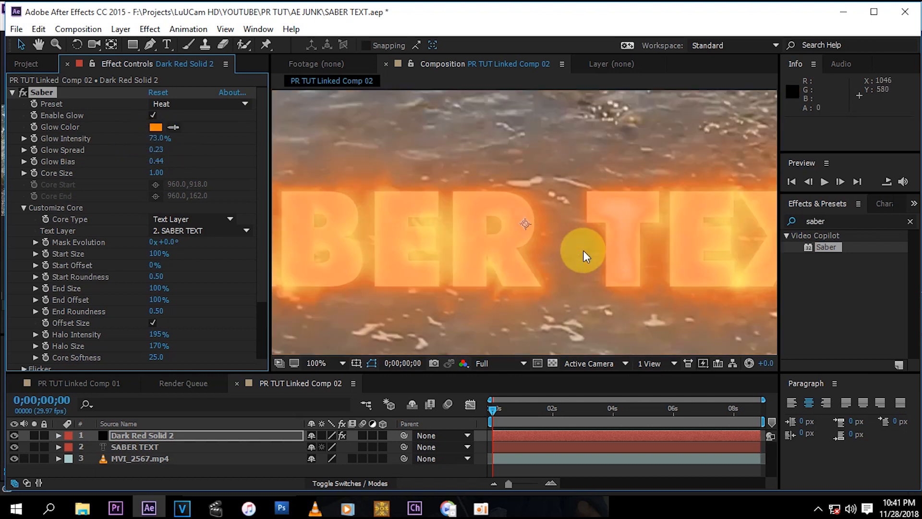
- Show the Saber Preset dropdown list in Effect Controls
left_click(314, 363)
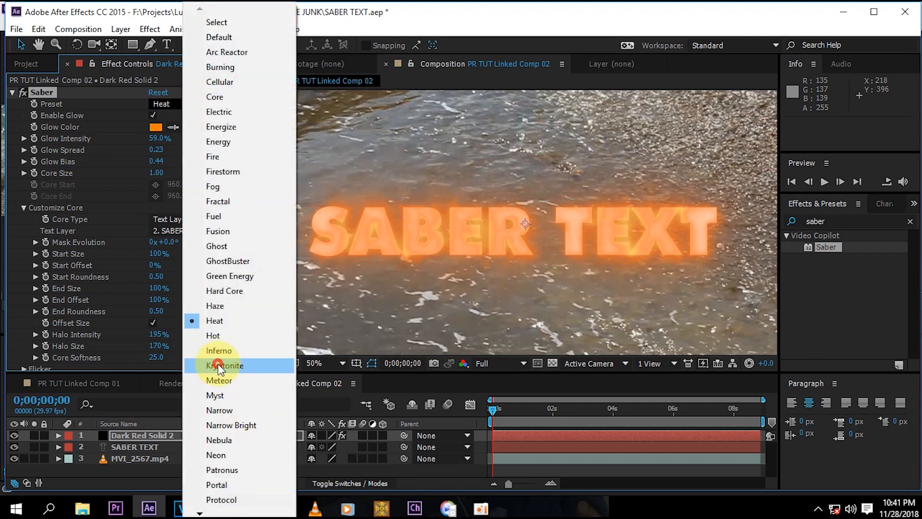
- Apply the Kryptonite preset and set Glow Intensity to about 8%
left_click(225, 365)
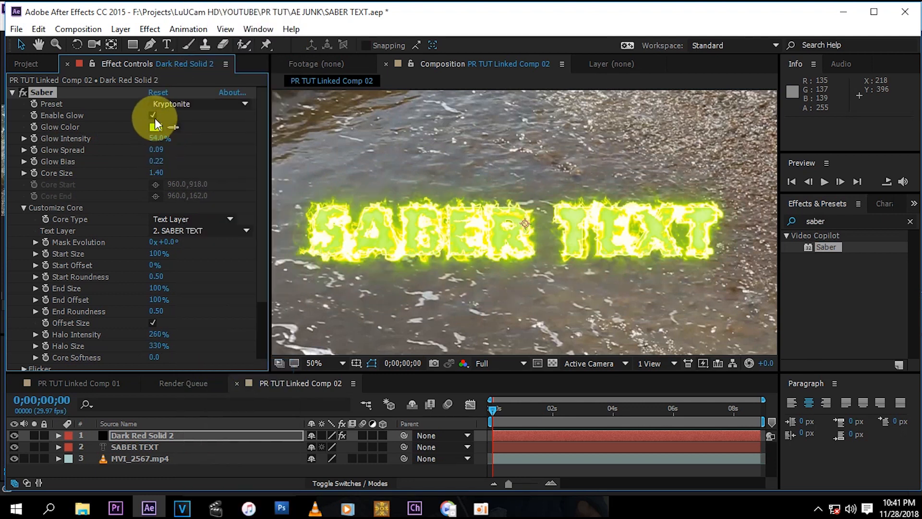
left_click_drag(170, 139, 147, 143)
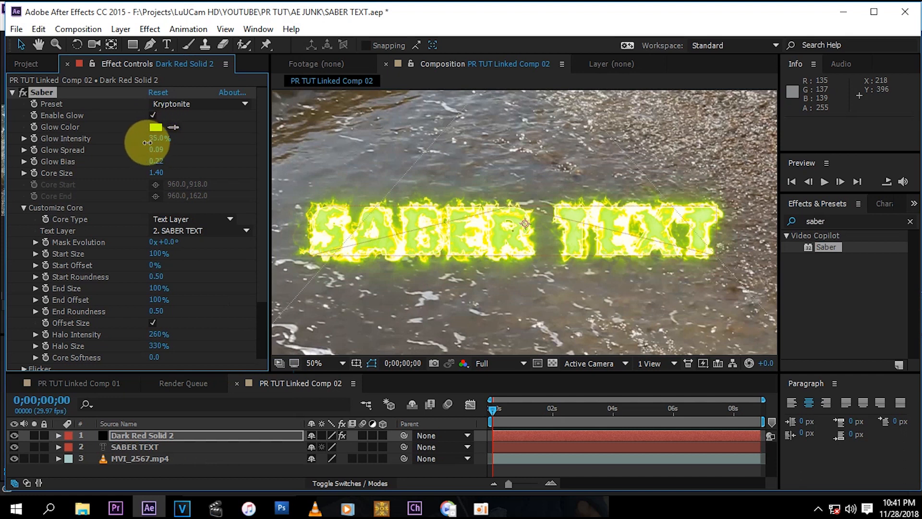
left_click_drag(159, 139, 167, 141)
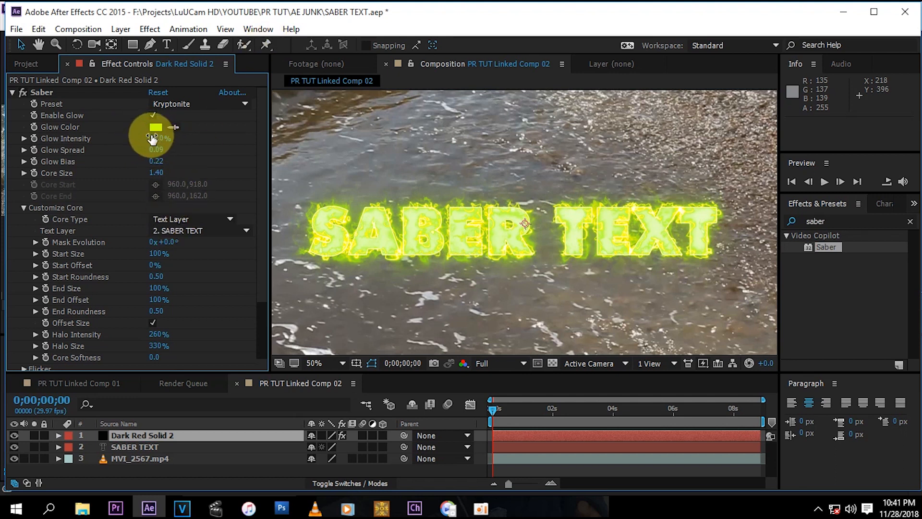
left_click_drag(159, 138, 135, 138)
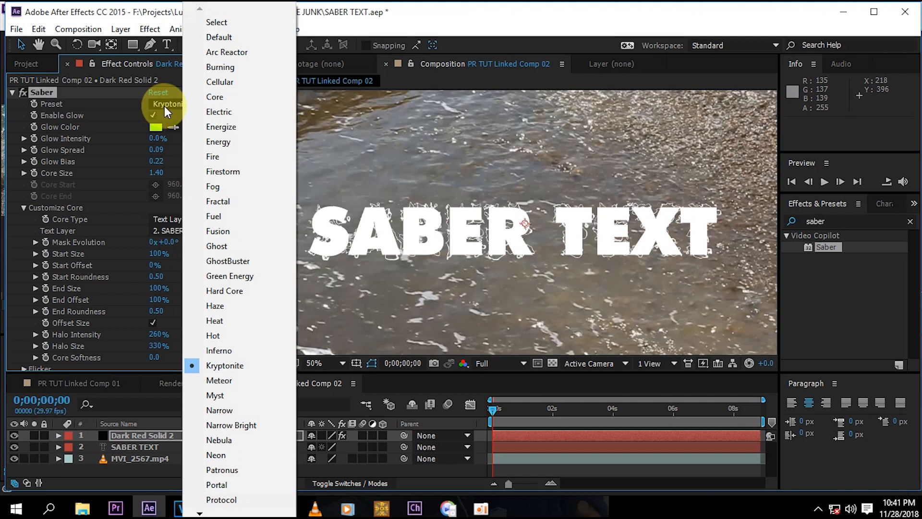
mouse_move(156, 142)
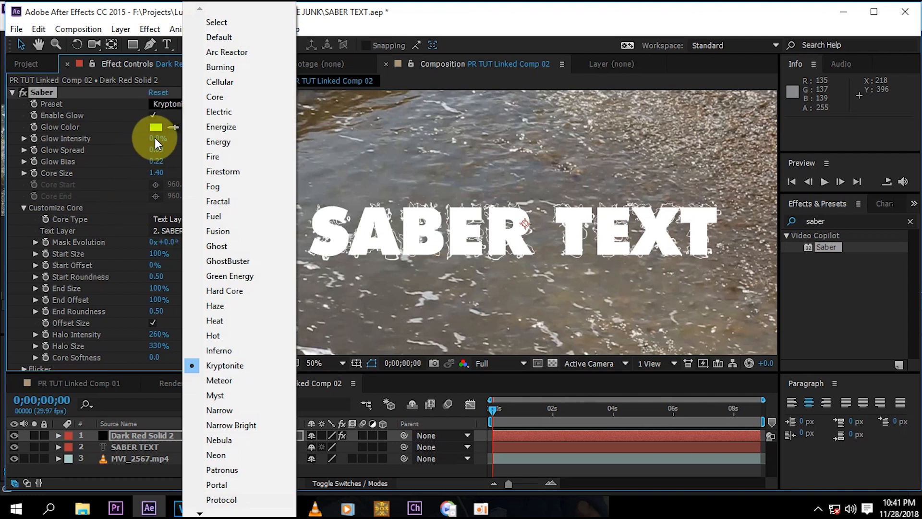
left_click(225, 365)
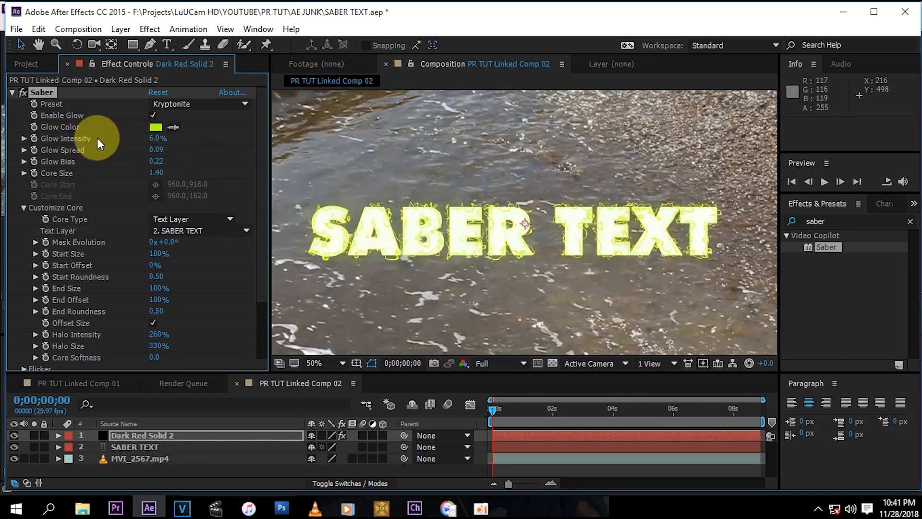
left_click_drag(159, 139, 147, 138)
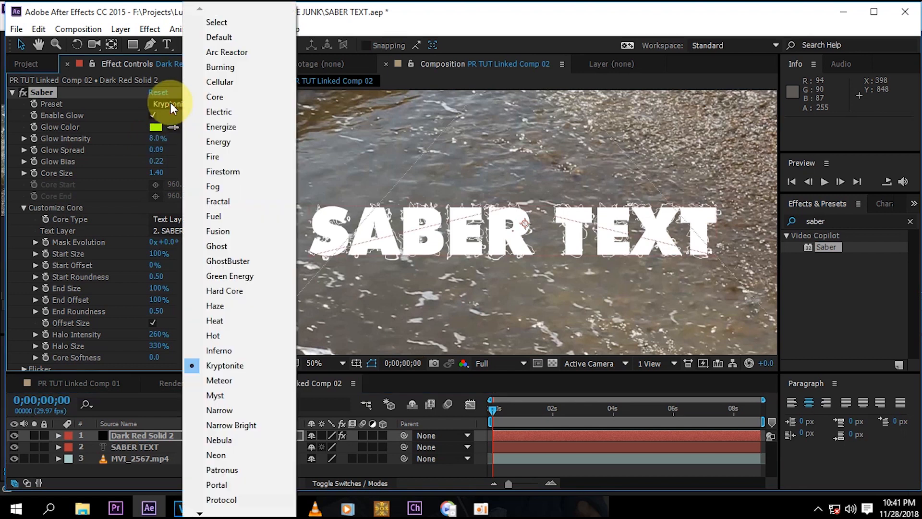
- Apply the blue Portal preset and lower Glow Intensity to around 35-39%
left_click(217, 484)
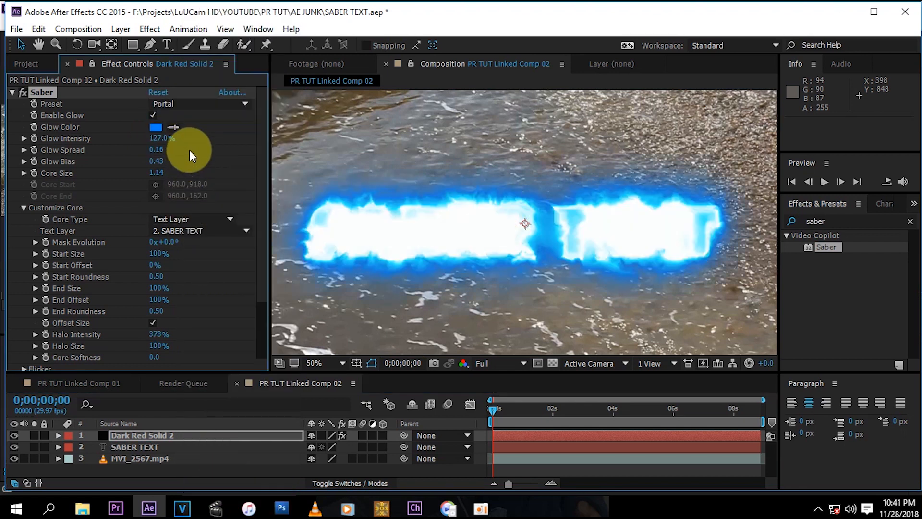
mouse_move(169, 188)
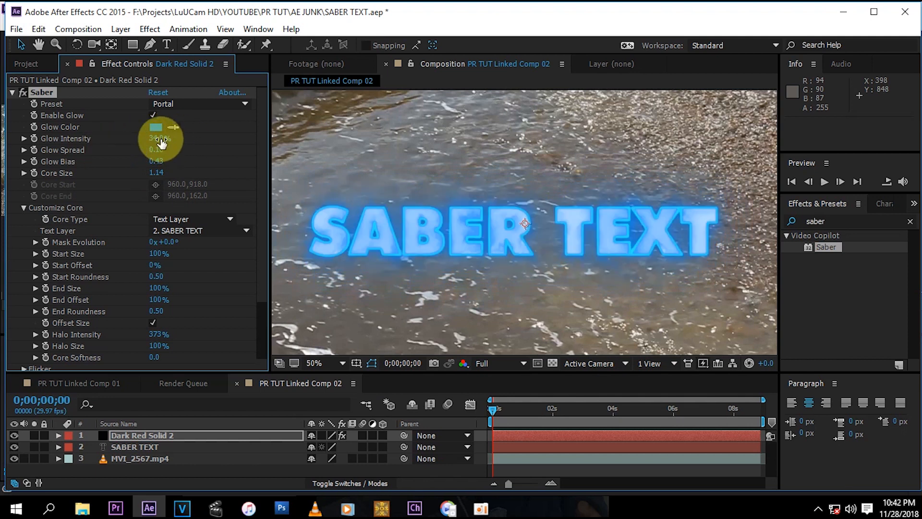
left_click_drag(162, 139, 158, 140)
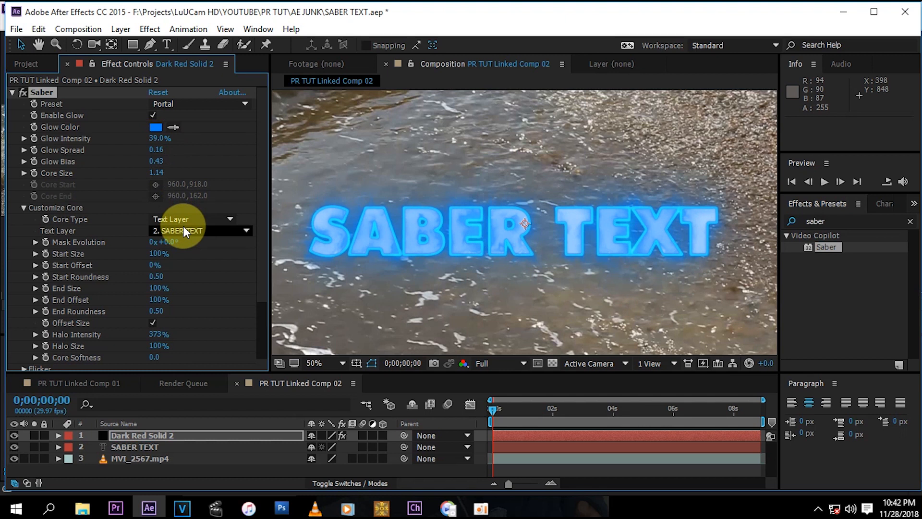
mouse_move(173, 289)
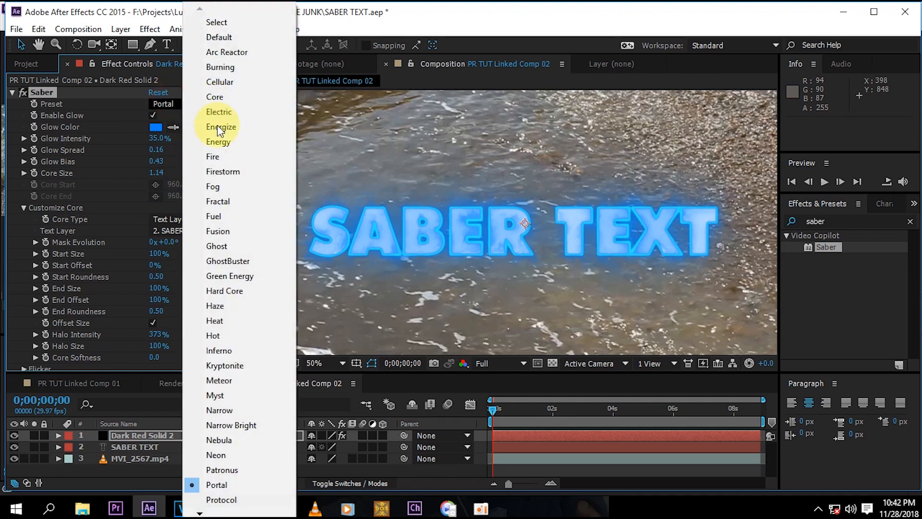
mouse_move(216, 97)
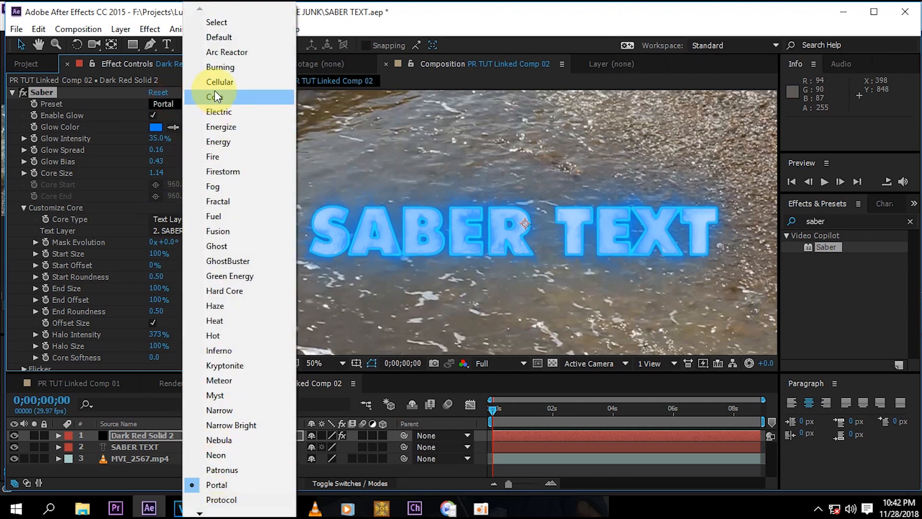
mouse_move(228, 131)
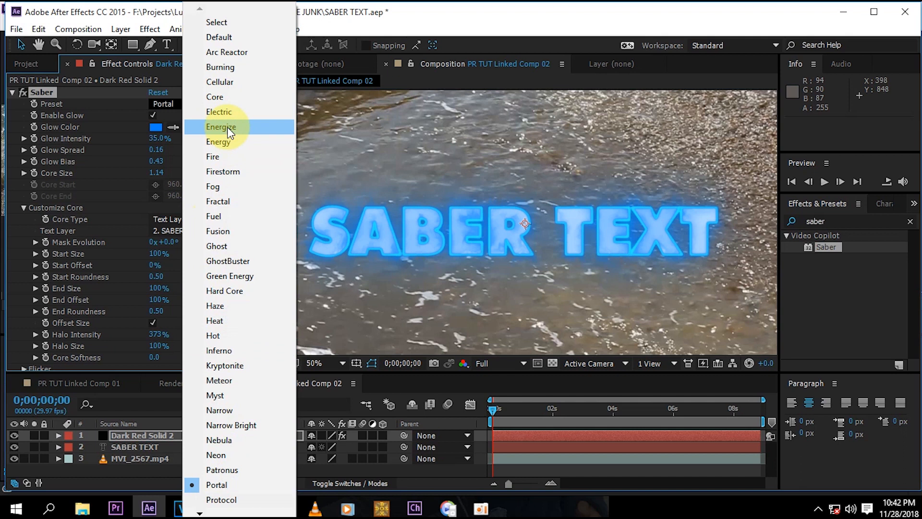
- Apply the Electric Saber preset to the SABER TEXT glow
left_click(219, 112)
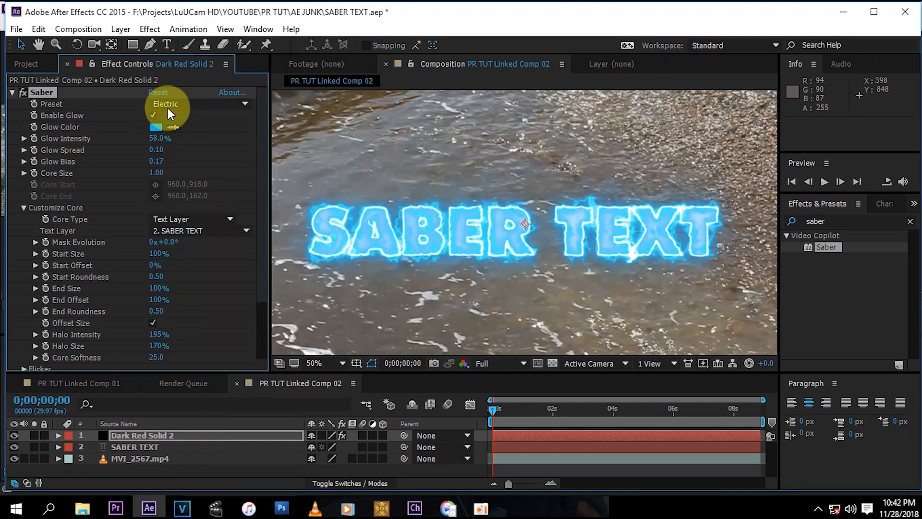
mouse_move(565, 424)
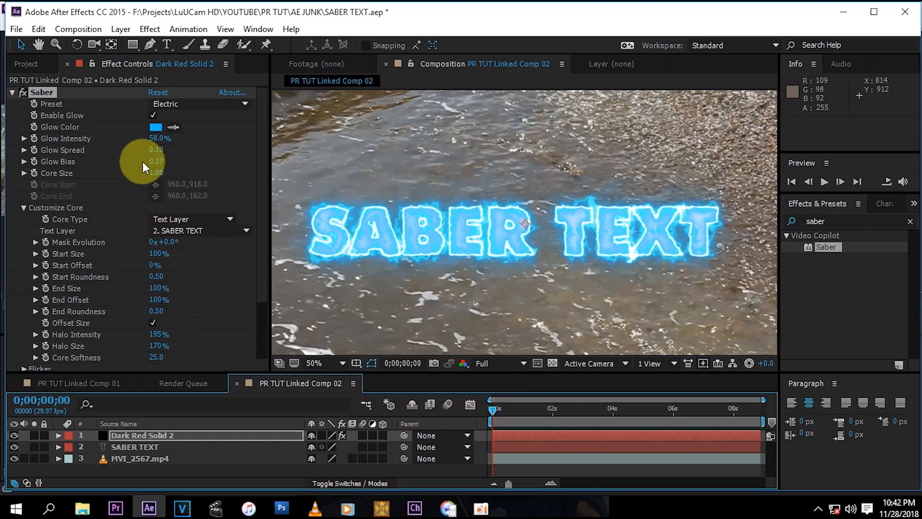
mouse_move(534, 406)
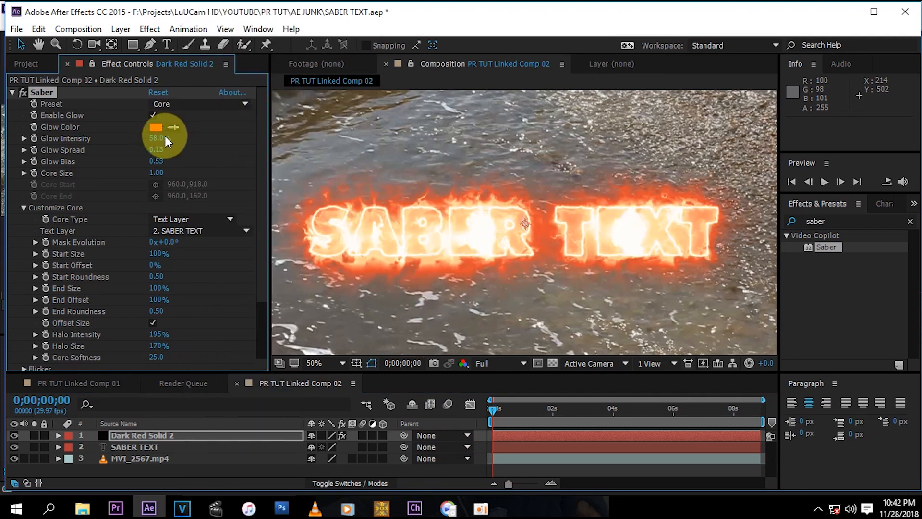
- Scrub the Core preset's Glow Intensity down to 21%
left_click_drag(170, 138, 150, 145)
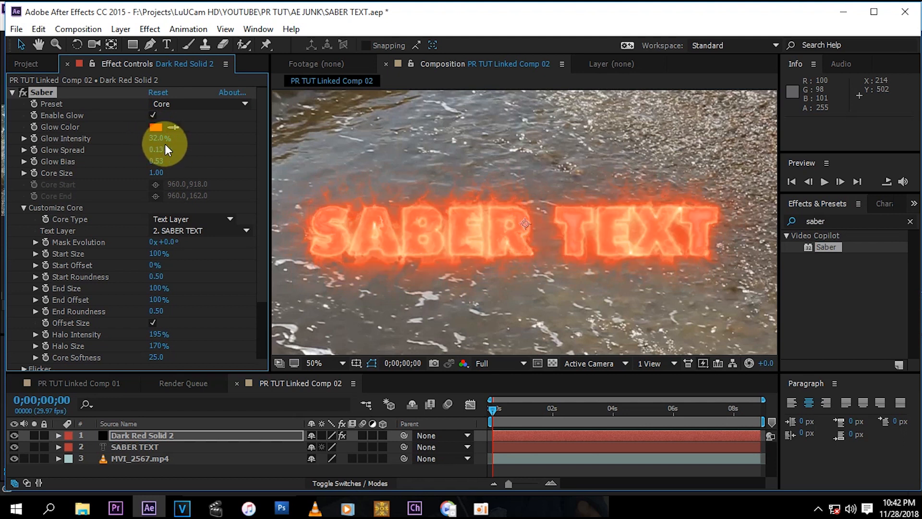
left_click_drag(167, 146, 154, 144)
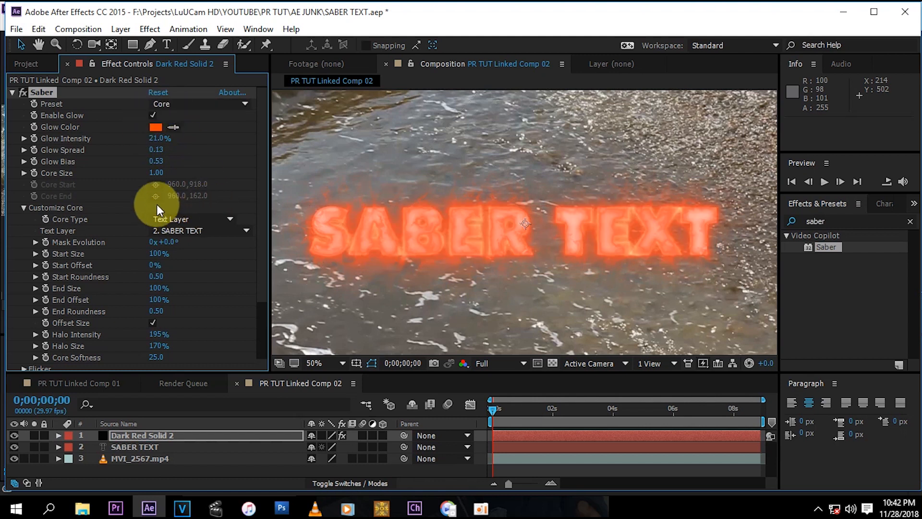
mouse_move(183, 103)
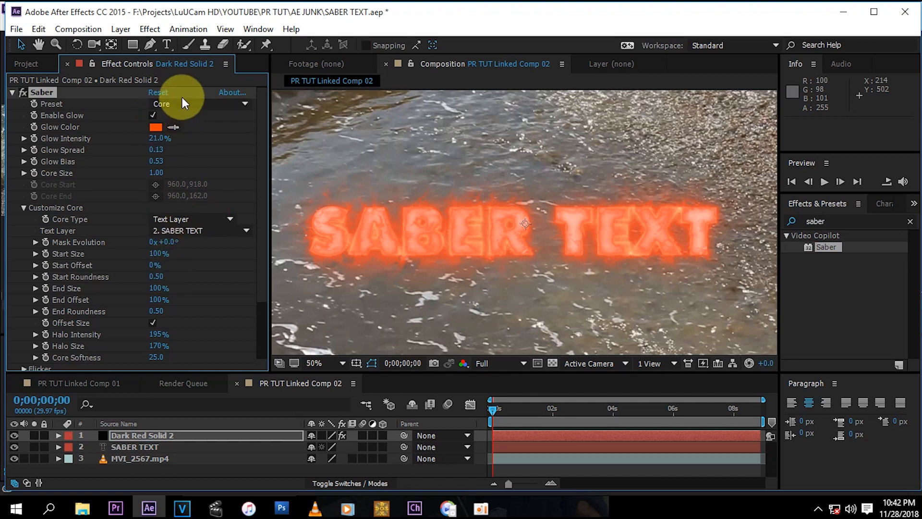
mouse_move(118, 223)
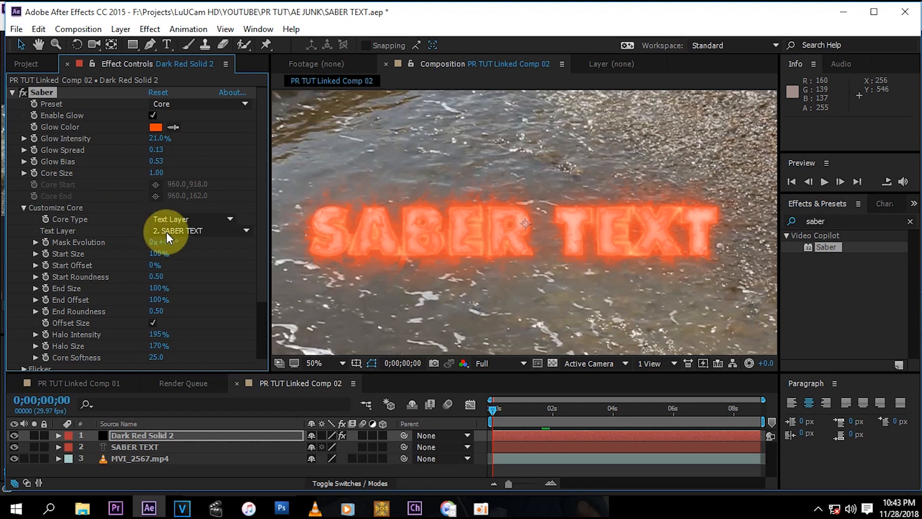
mouse_move(226, 293)
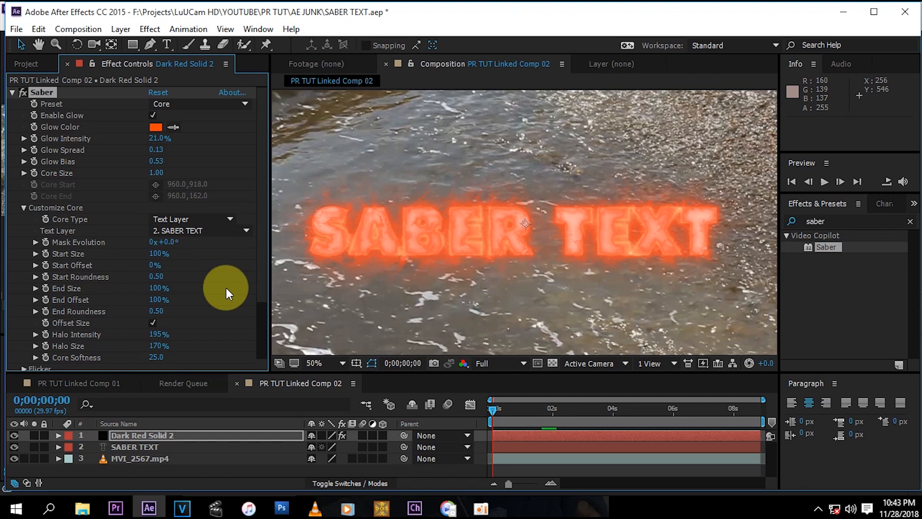
mouse_move(139, 393)
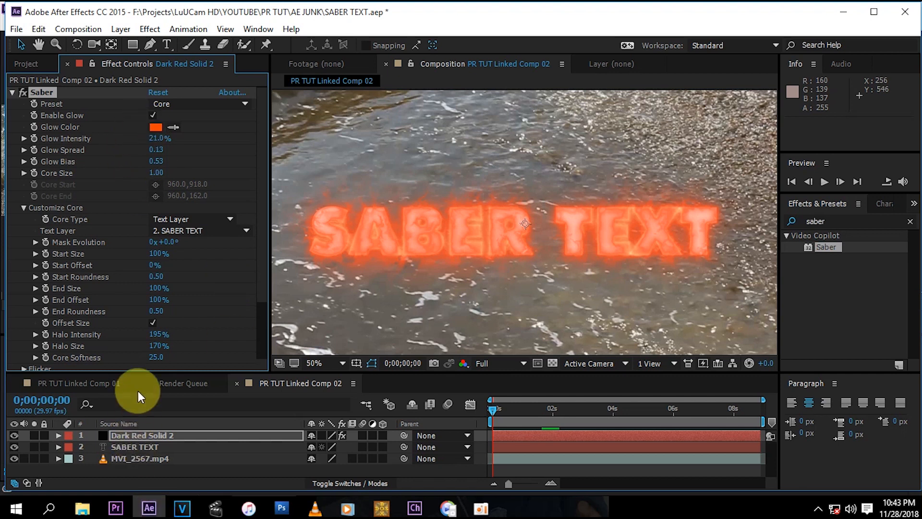